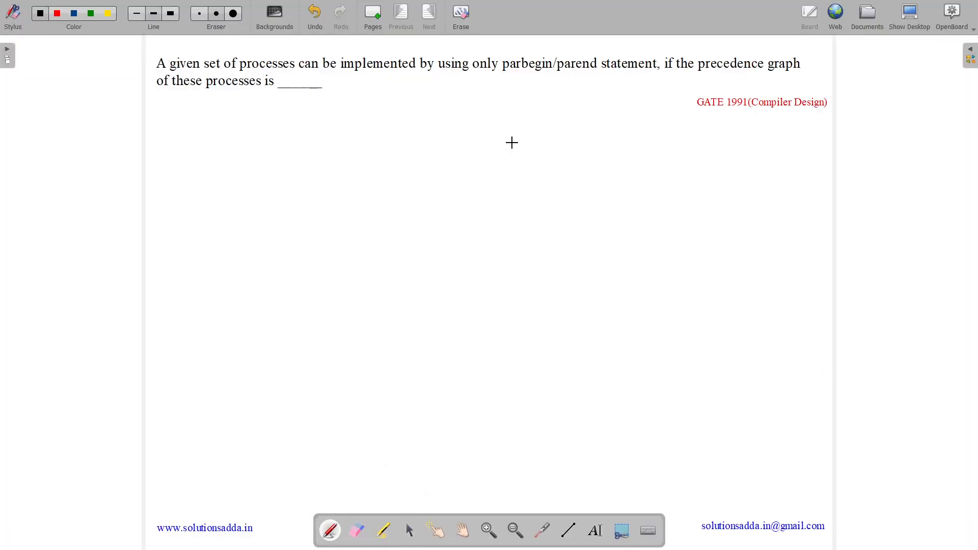
{"action": "mouse_move", "coordinate": [712, 115]}
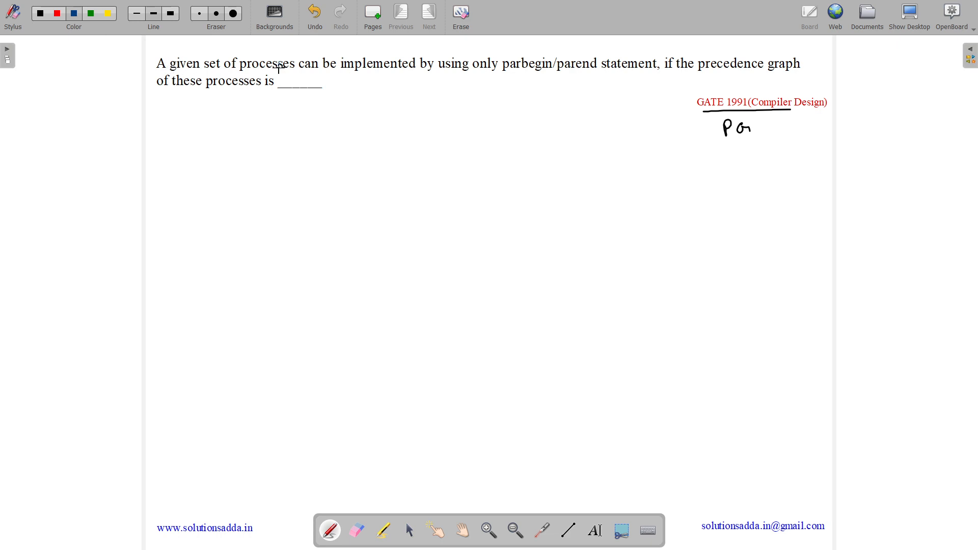
{"action": "mouse_move", "coordinate": [536, 73]}
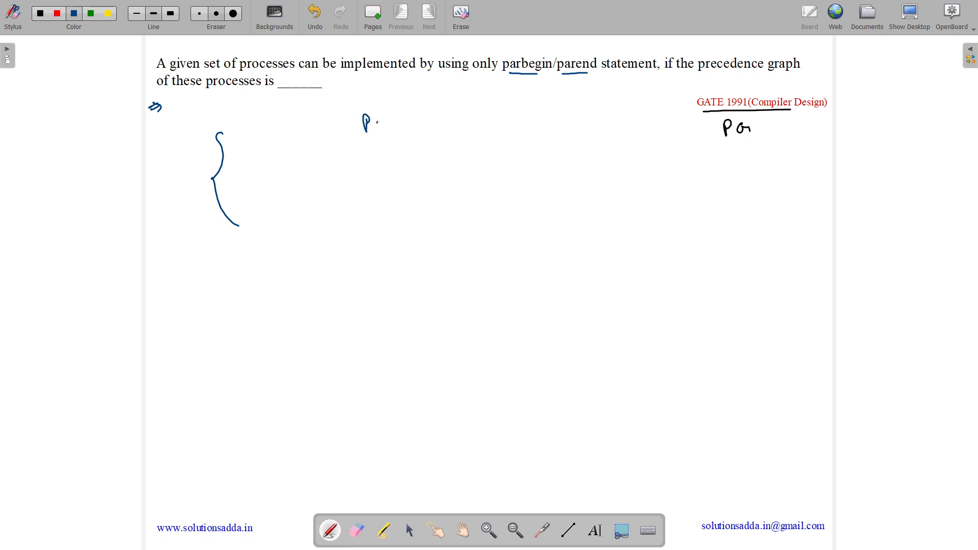
Pen-sketch parbegin, P1, P2, parend in an oval, then paste the sync.pdf link as a text note.
{"action": "left_click_drag", "start_coordinate": [371, 123], "coordinate": [400, 124]}
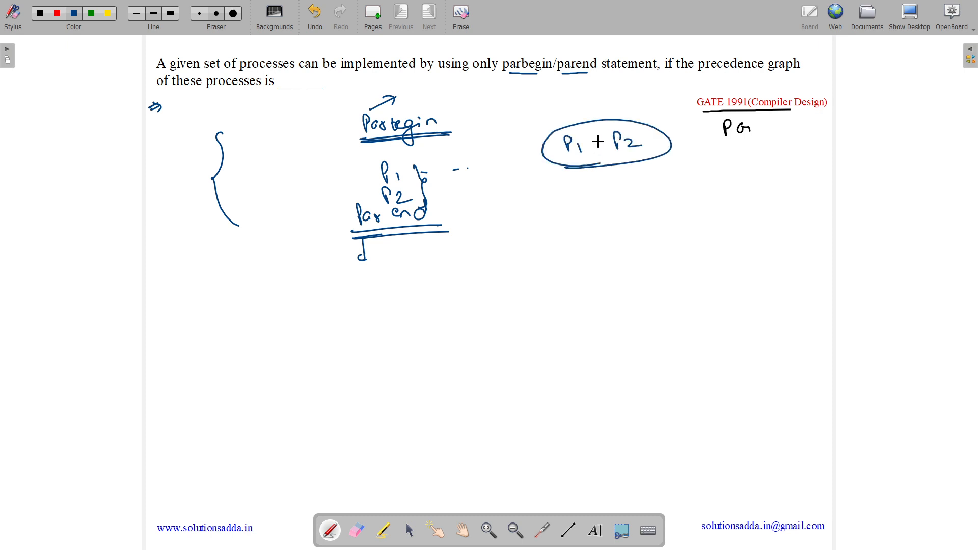
{"action": "left_click", "coordinate": [597, 142]}
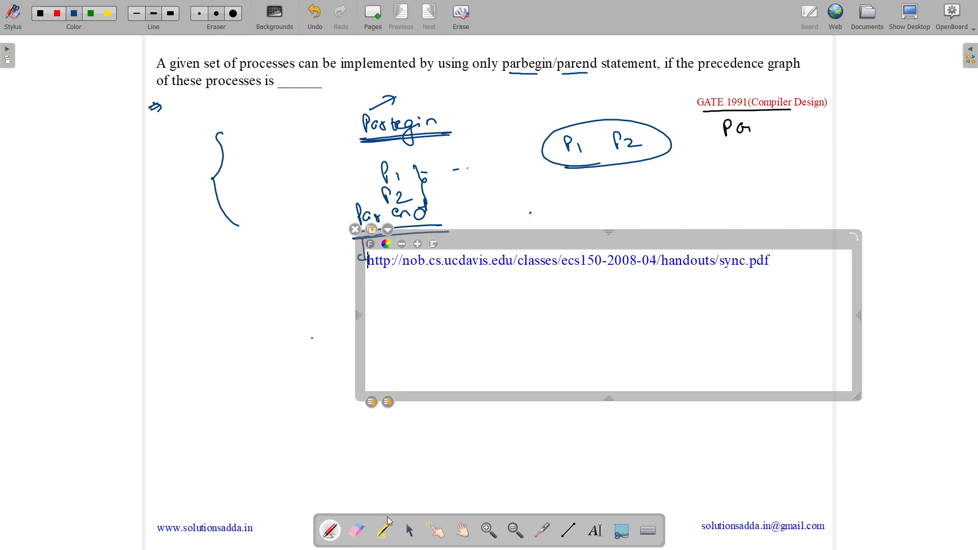
{"action": "left_click", "coordinate": [409, 531]}
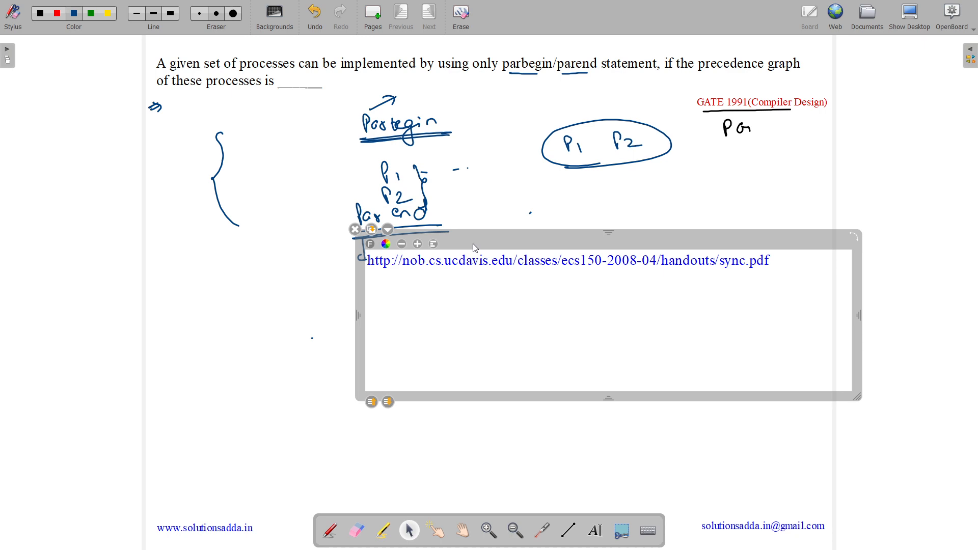
{"action": "left_click", "coordinate": [354, 229]}
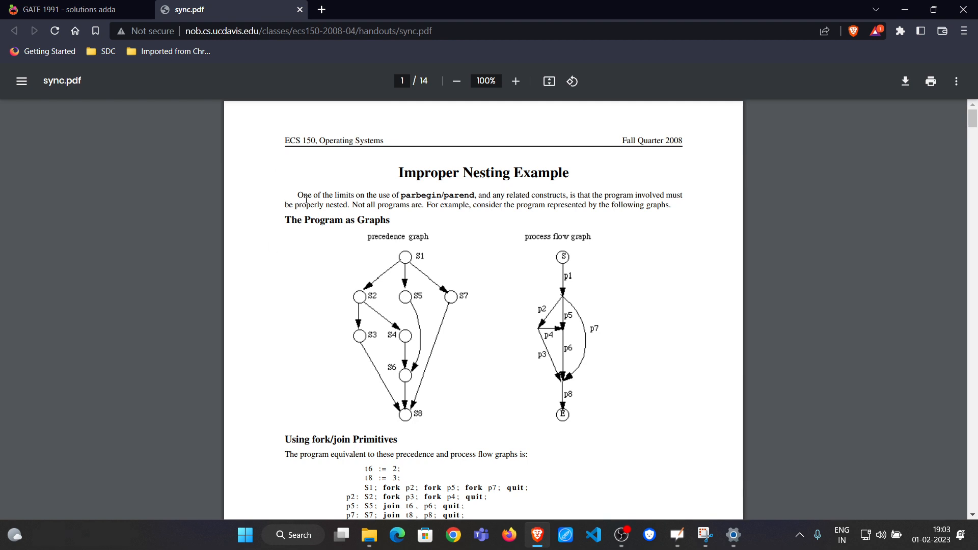
{"action": "mouse_move", "coordinate": [456, 198]}
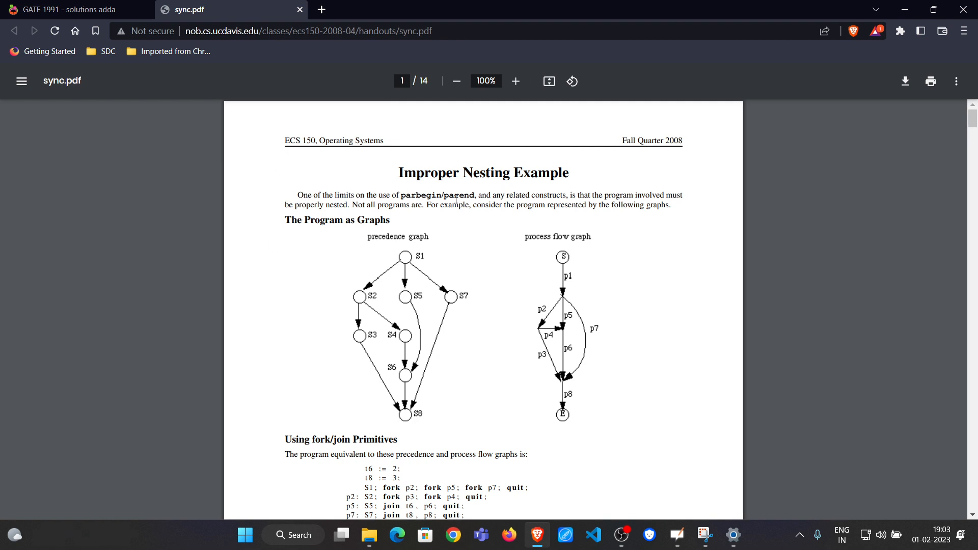
{"action": "mouse_move", "coordinate": [523, 195]}
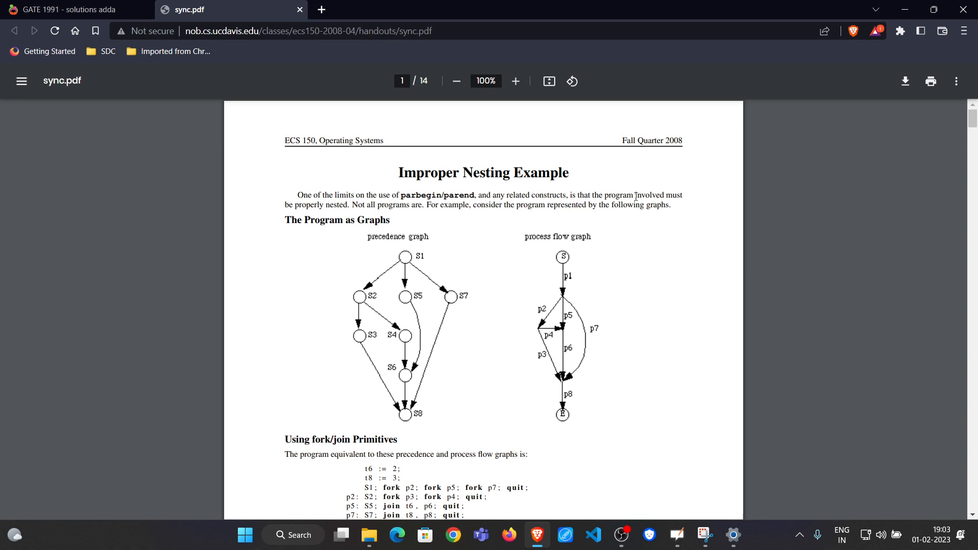
{"action": "mouse_move", "coordinate": [545, 182]}
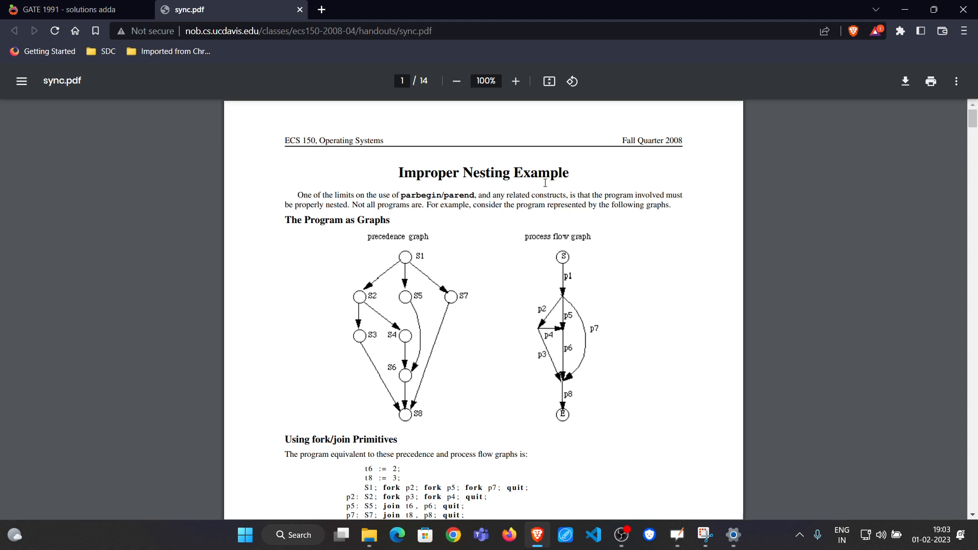
{"action": "mouse_move", "coordinate": [284, 209]}
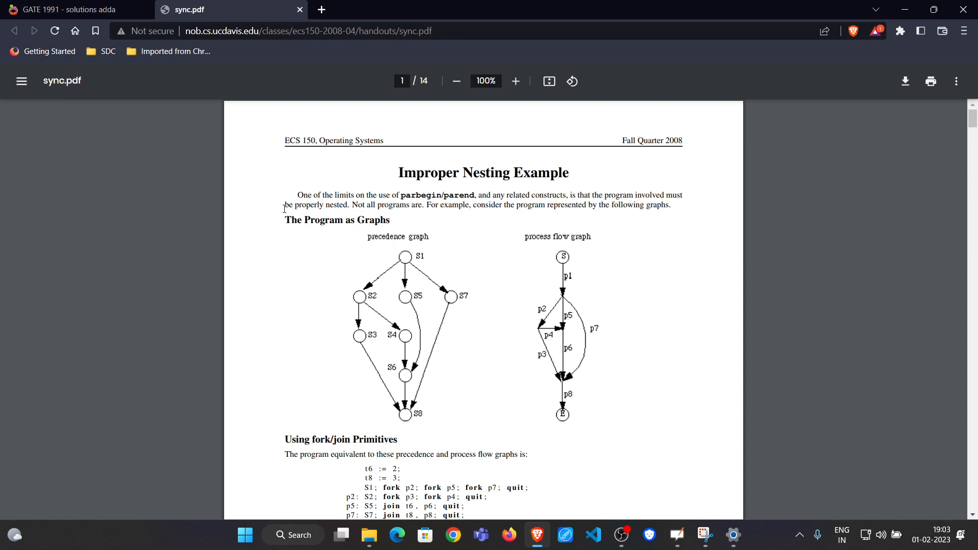
{"action": "mouse_move", "coordinate": [328, 217]}
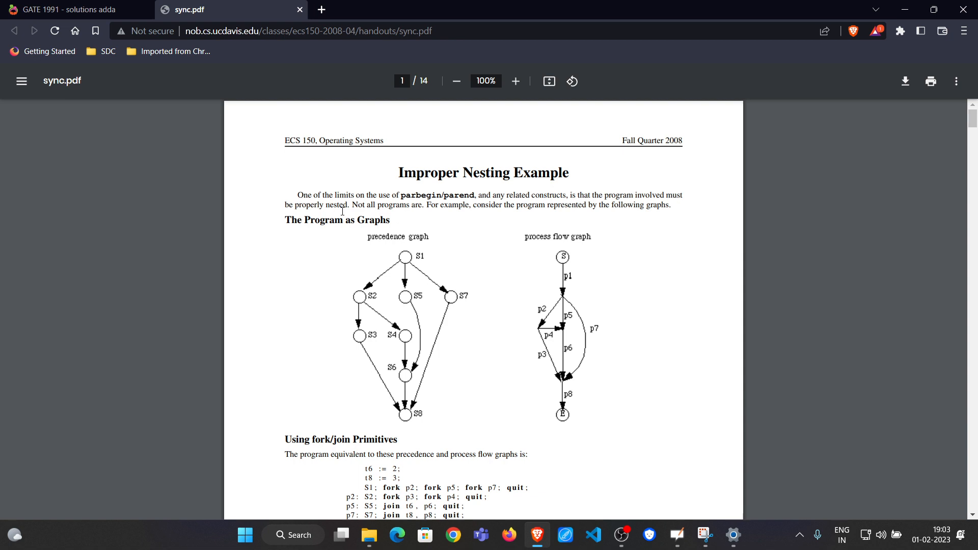
{"action": "mouse_move", "coordinate": [426, 213]}
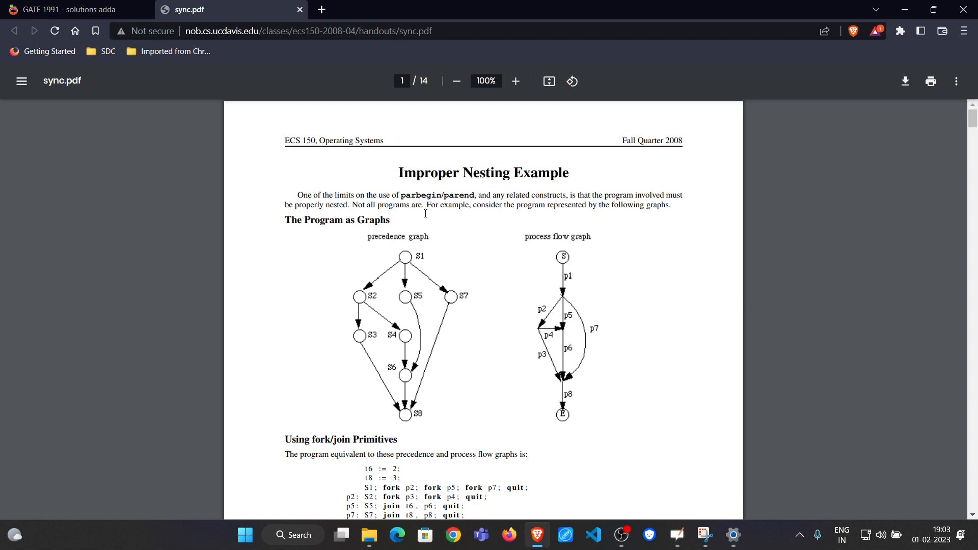
Scroll to 'Using parbegin/parend Primitives', then Alt+Tab back to the OpenBoard window.
{"action": "scroll", "scroll_direction": "down", "scroll_amount": 3}
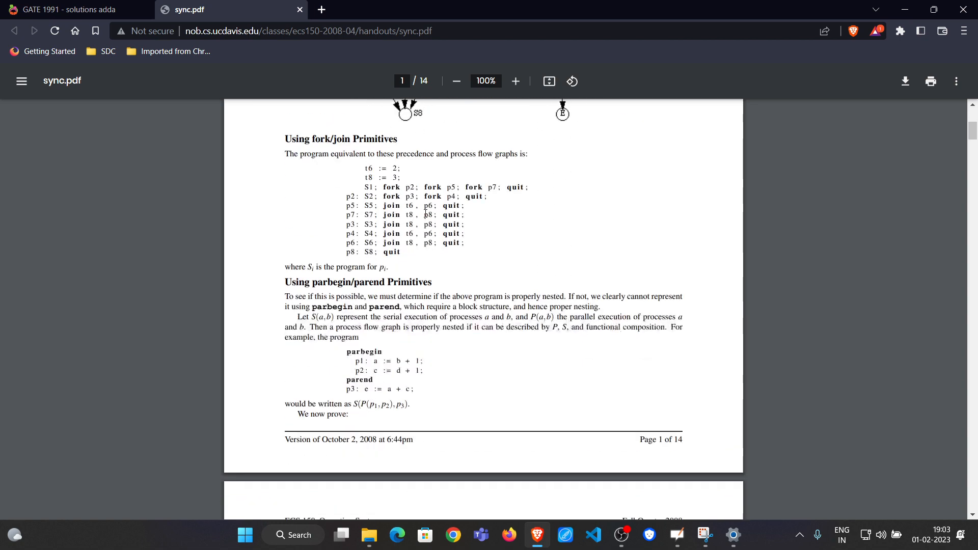
{"action": "scroll", "scroll_direction": "down", "scroll_amount": 3}
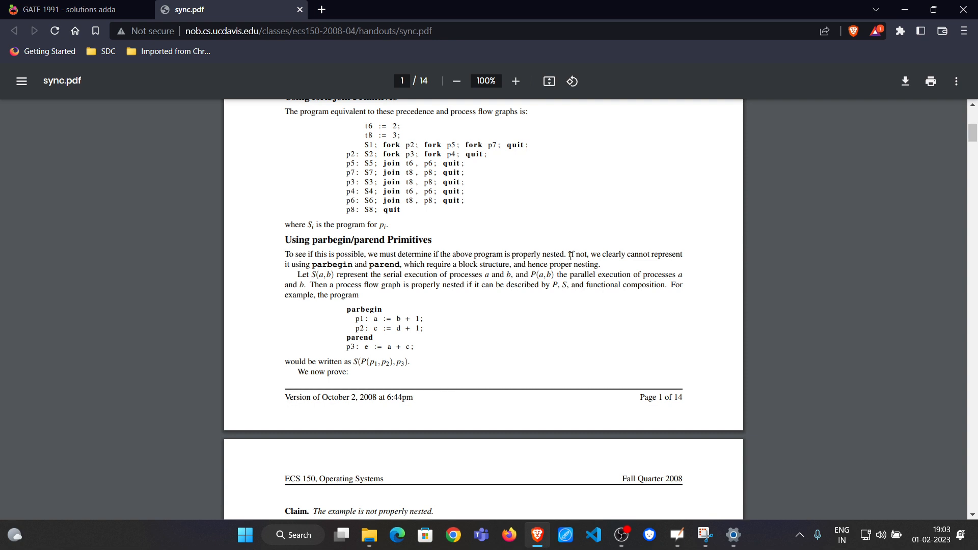
{"action": "mouse_move", "coordinate": [645, 260]}
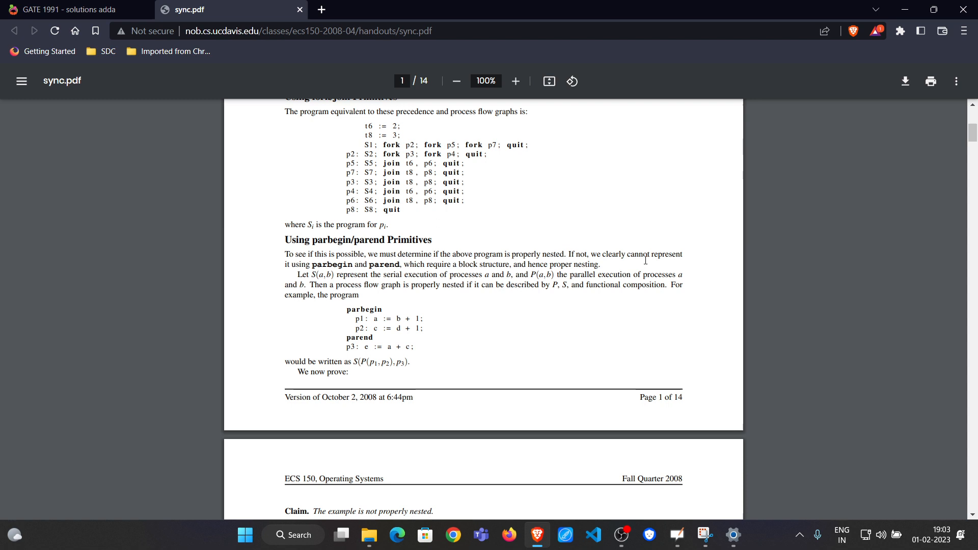
{"action": "mouse_move", "coordinate": [294, 272]}
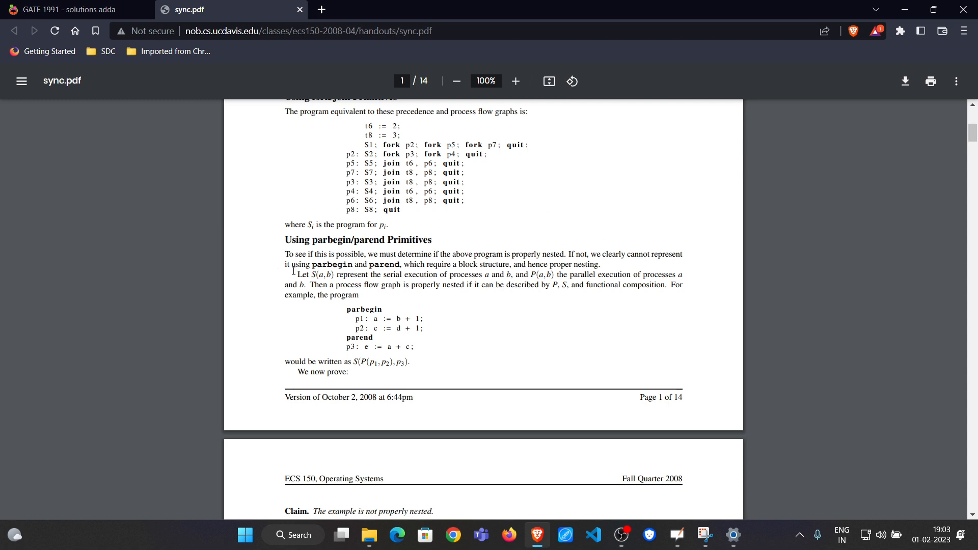
{"action": "mouse_move", "coordinate": [459, 267]}
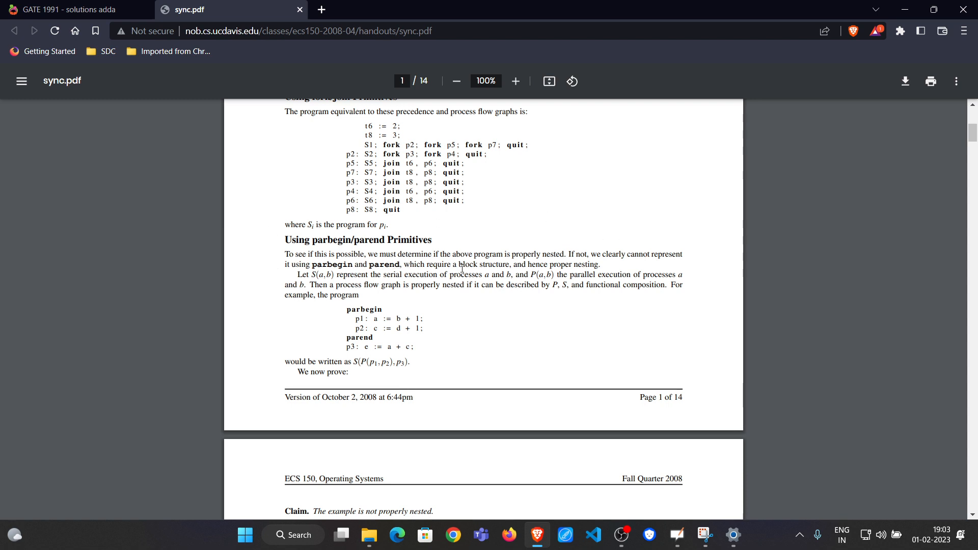
{"action": "key", "text": "Alt+Tab"}
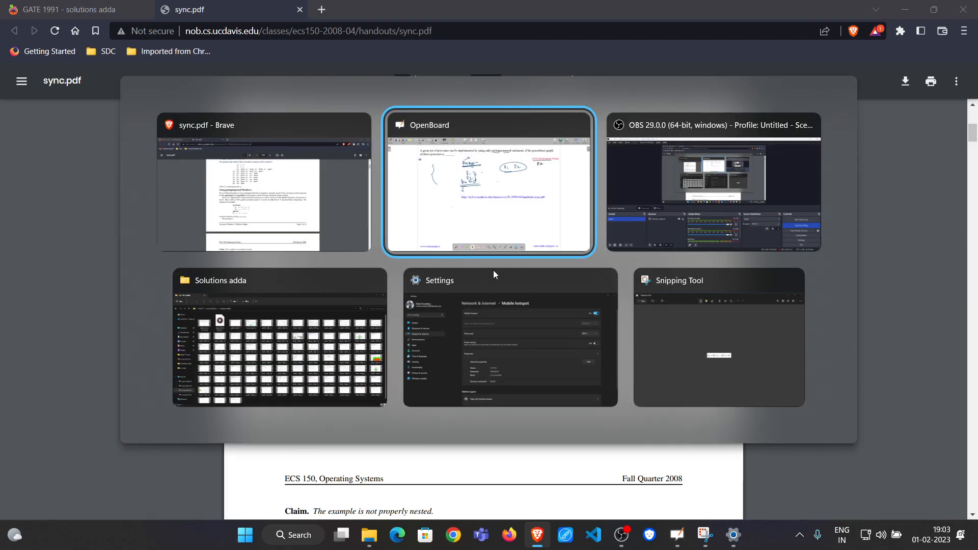
{"action": "left_click", "coordinate": [489, 182]}
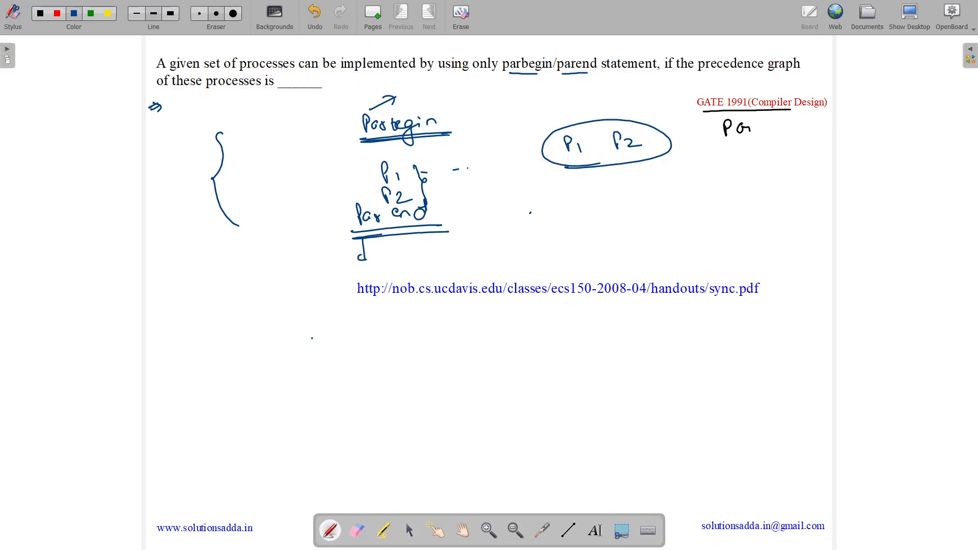
Handwrite 'properly nested' with the pen over the question's blank line.
{"action": "left_click_drag", "start_coordinate": [280, 84], "coordinate": [321, 84]}
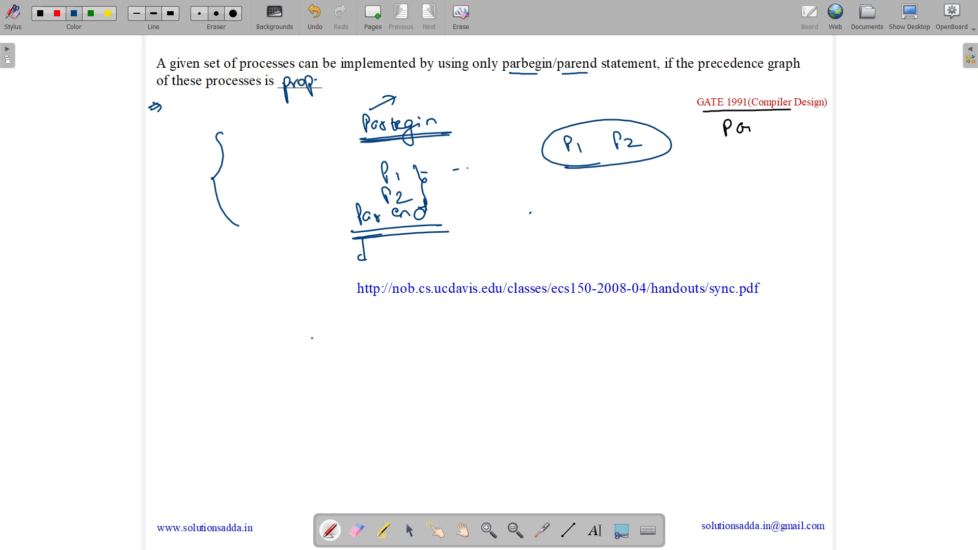
{"action": "left_click_drag", "start_coordinate": [318, 81], "coordinate": [372, 81]}
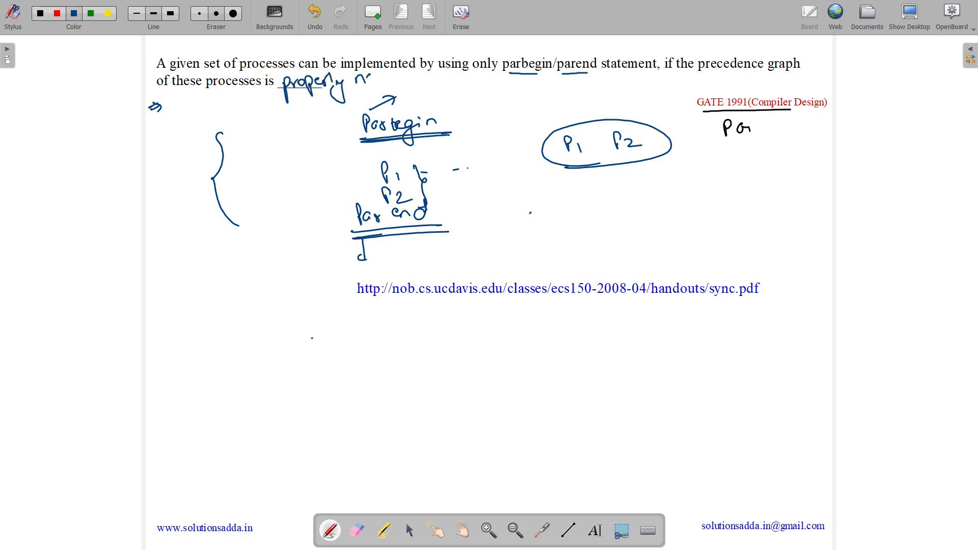
{"action": "left_click_drag", "start_coordinate": [362, 75], "coordinate": [406, 78]}
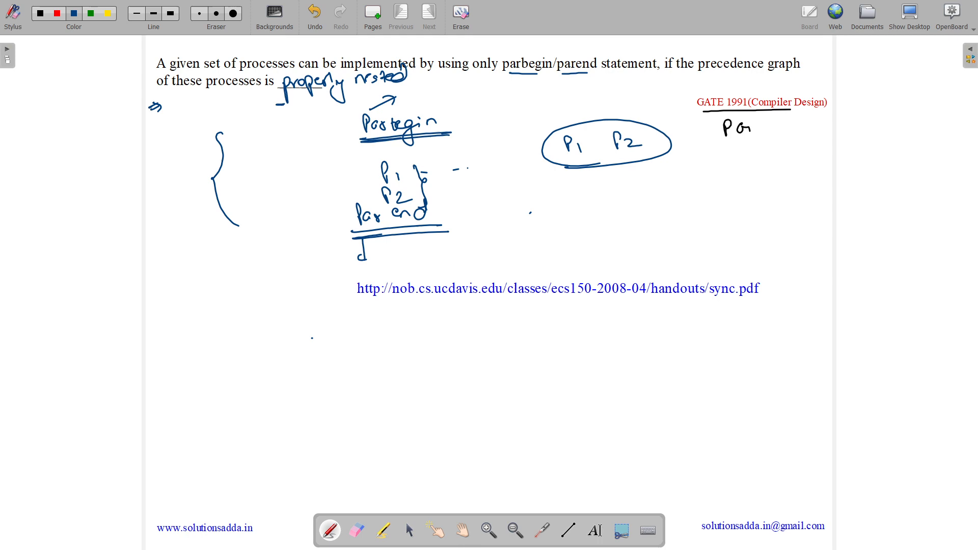